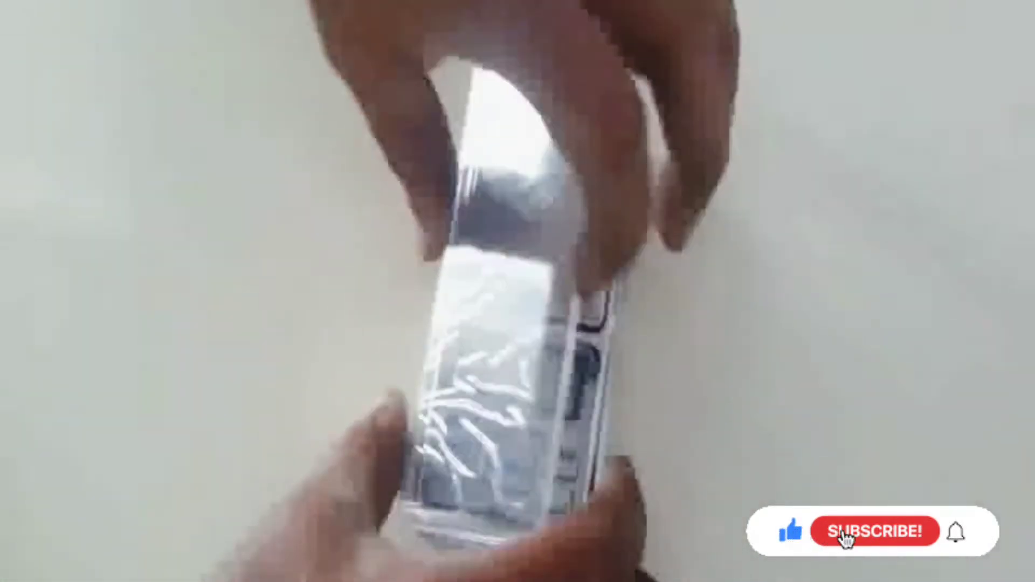
{"action": "left_click", "coordinate": [848, 543]}
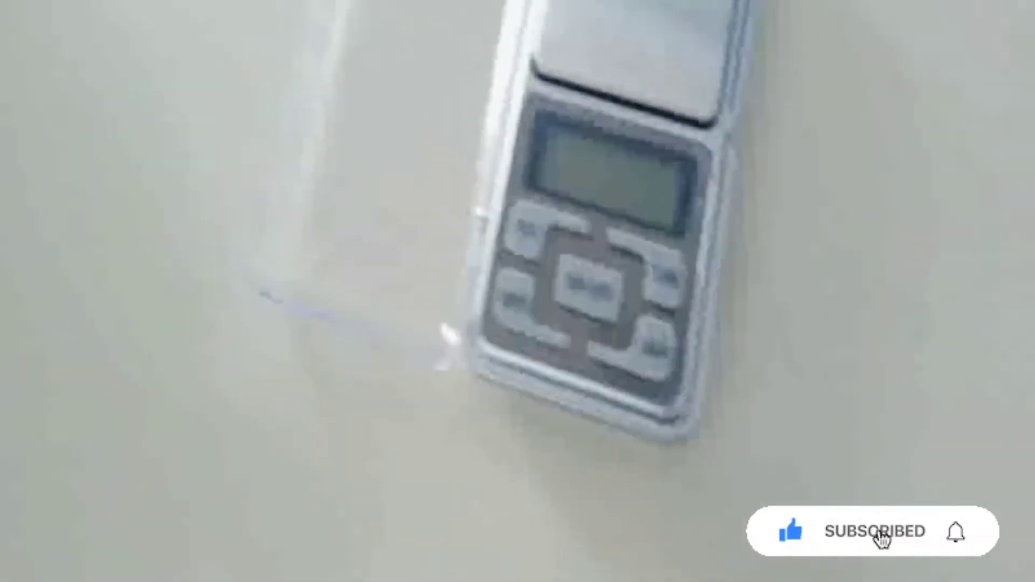